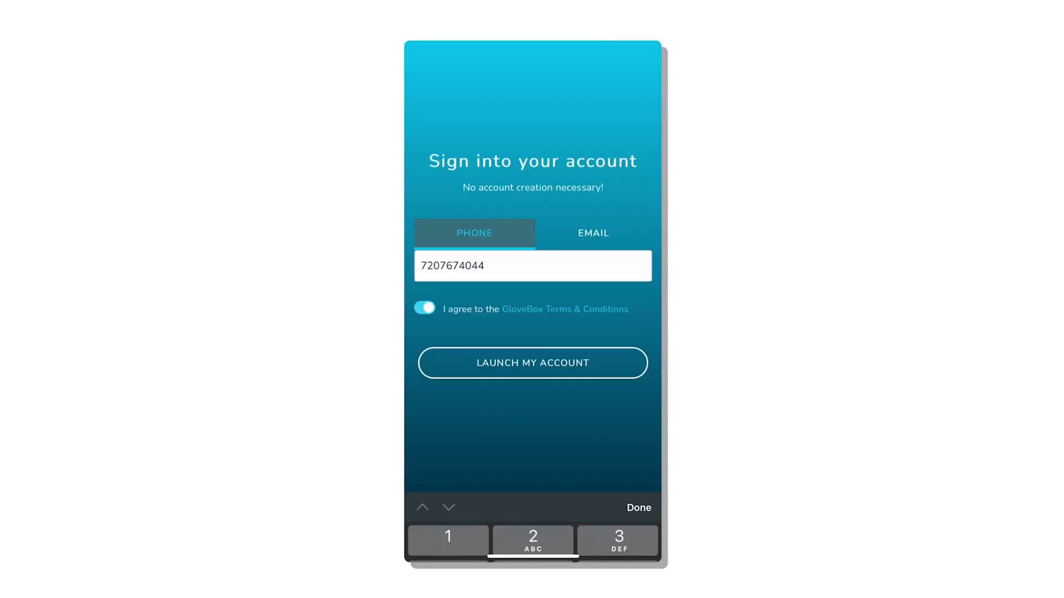
- Sign in with the phone number and its verification code
{"action": "left_click", "coordinate": [533, 363]}
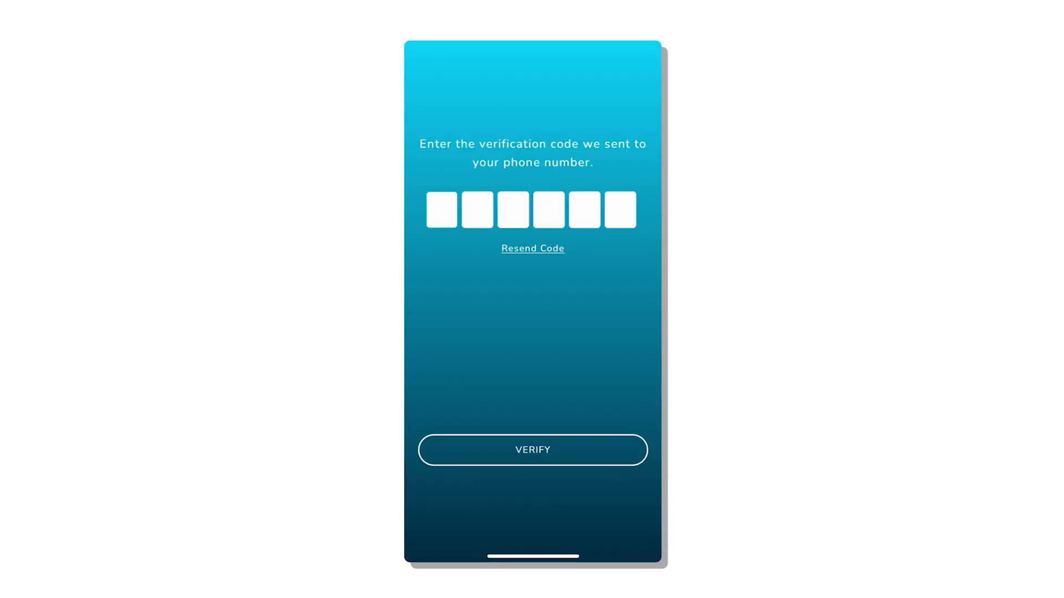
{"action": "left_click", "coordinate": [533, 450]}
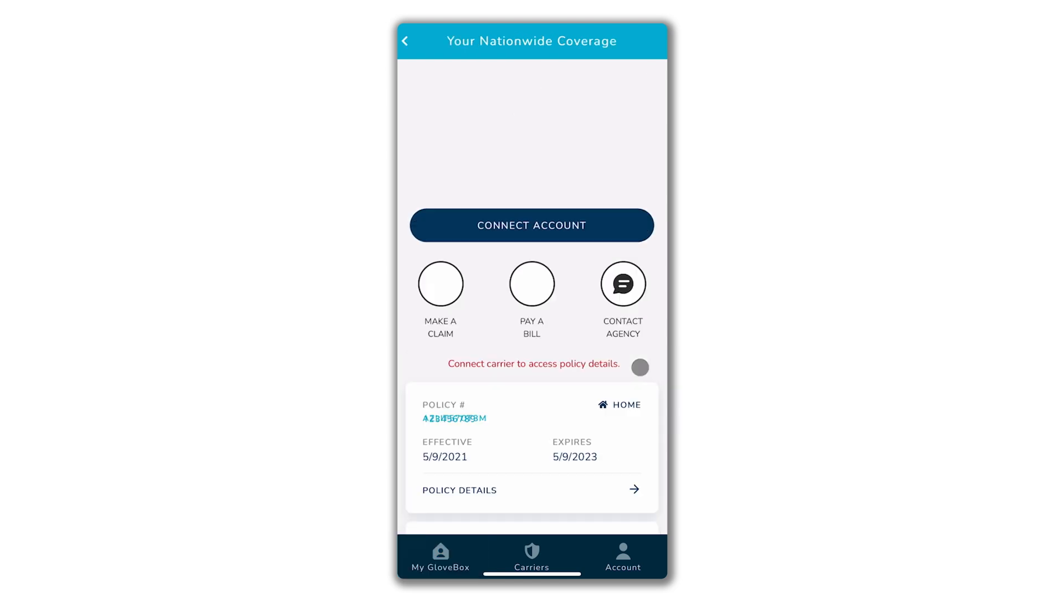
- Connect the Nationwide account by logging in with its username and password
{"action": "left_click", "coordinate": [532, 226]}
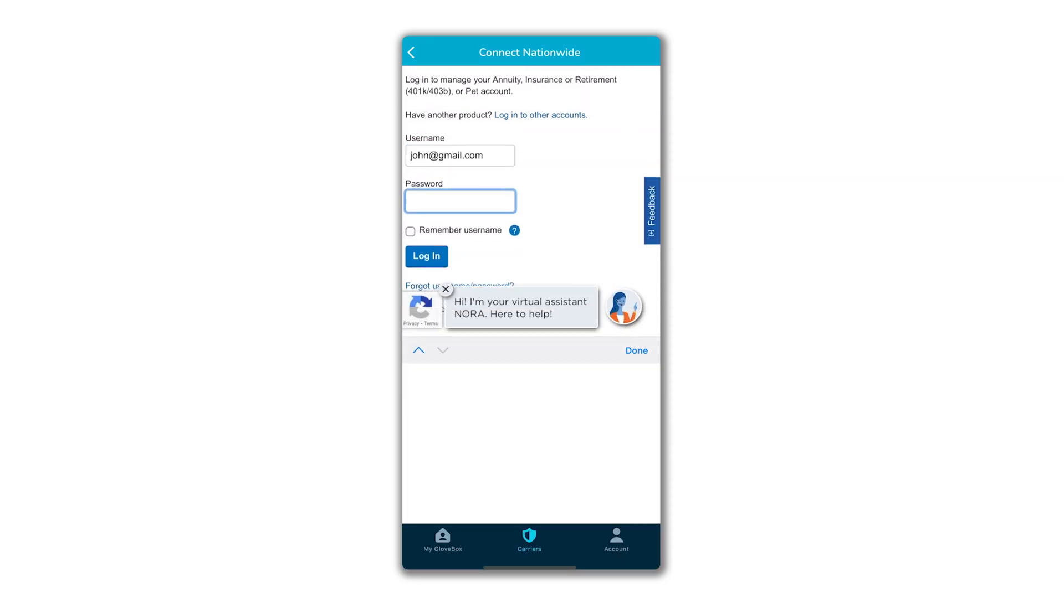
{"action": "type", "text": "••"}
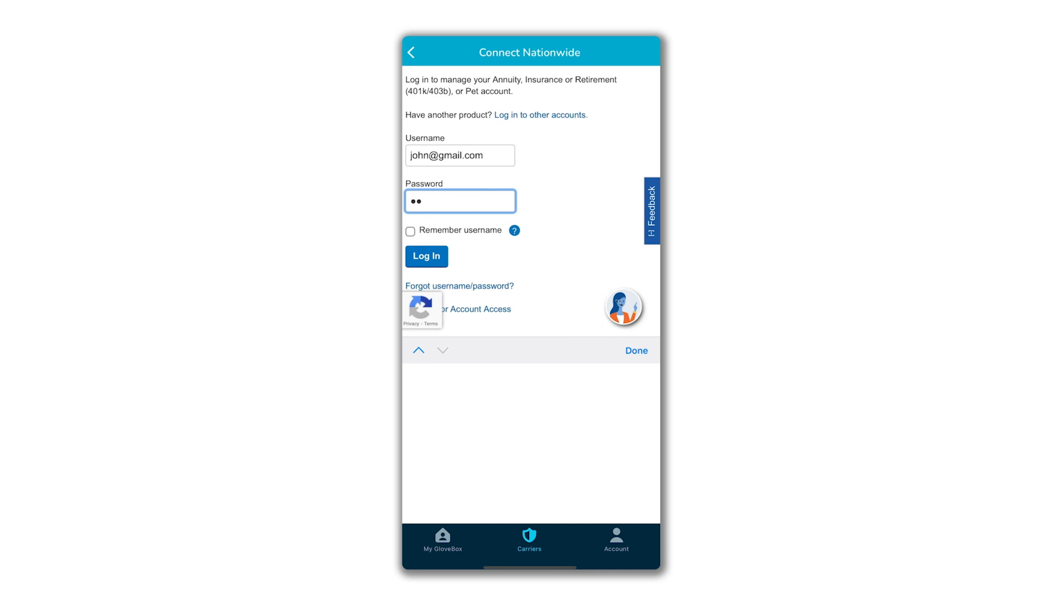
{"action": "left_click", "coordinate": [426, 256]}
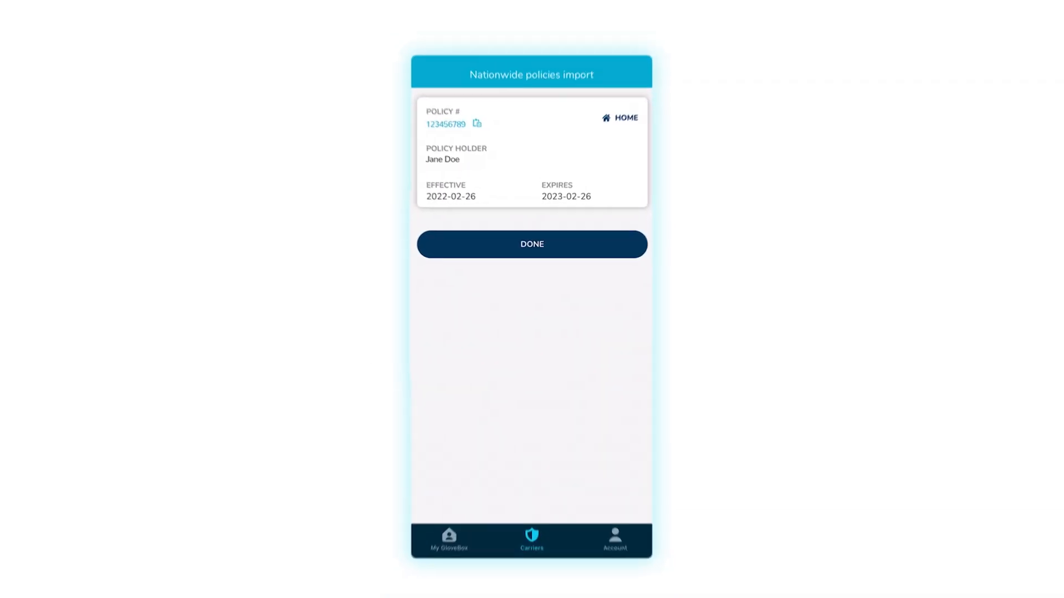
- Finish the import and scroll through the Nationwide, Progressive, Safeco and Travelers policies
{"action": "left_click", "coordinate": [532, 245]}
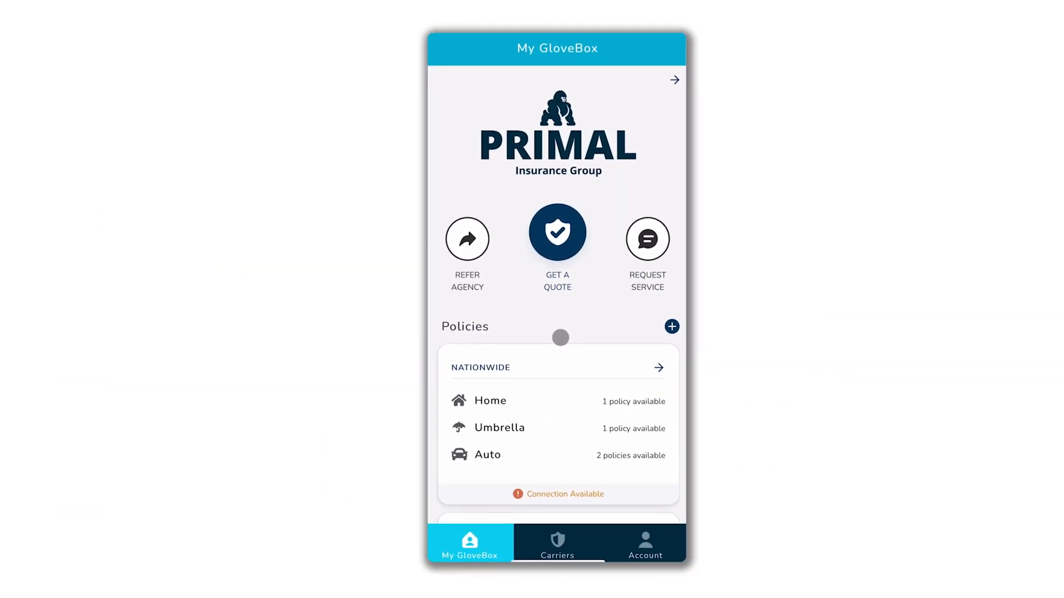
{"action": "scroll", "scroll_direction": "down", "scroll_amount": 3}
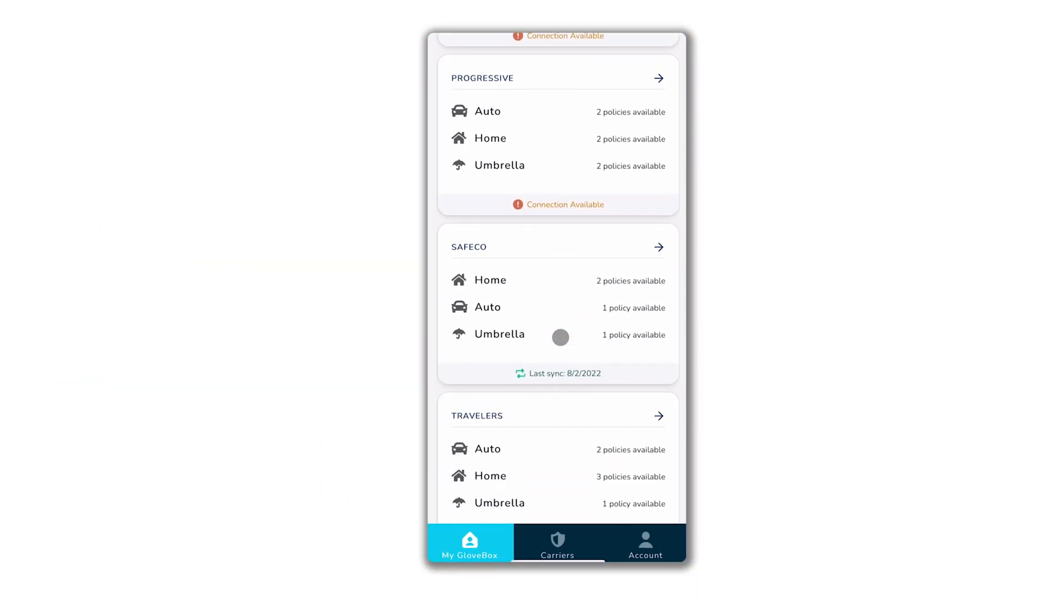
{"action": "scroll", "scroll_direction": "down", "scroll_amount": 3}
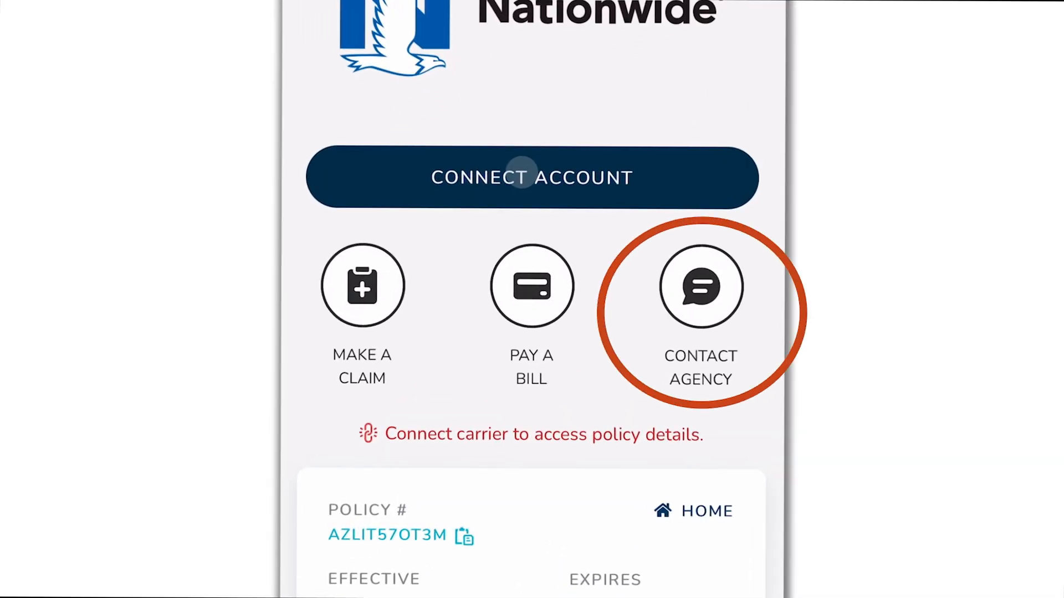
- View the Primal Insurance agency details, then show the Account tab settings
{"action": "left_click", "coordinate": [700, 286]}
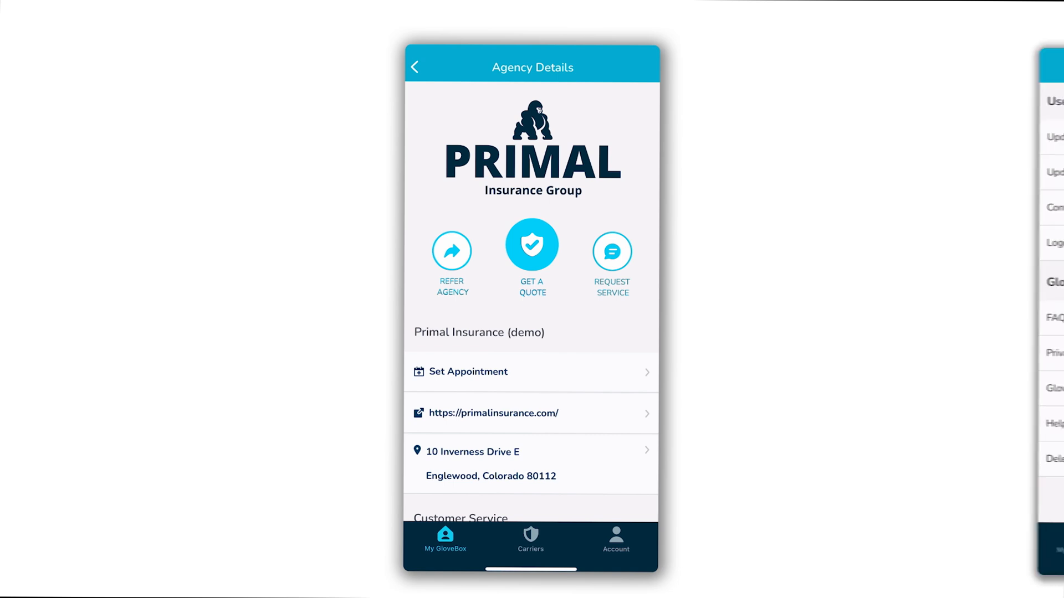
{"action": "left_click", "coordinate": [615, 540]}
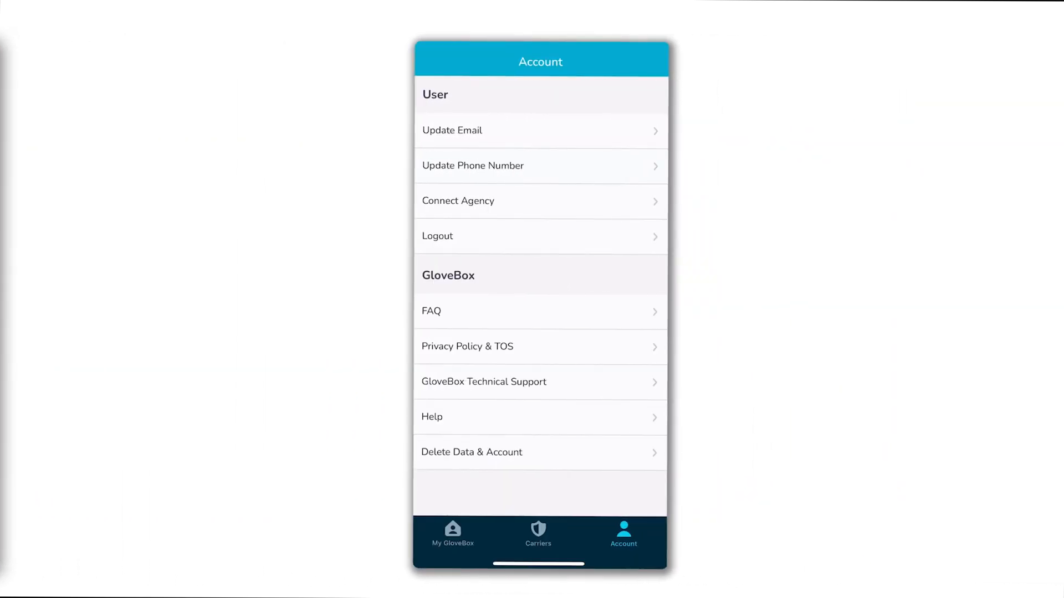